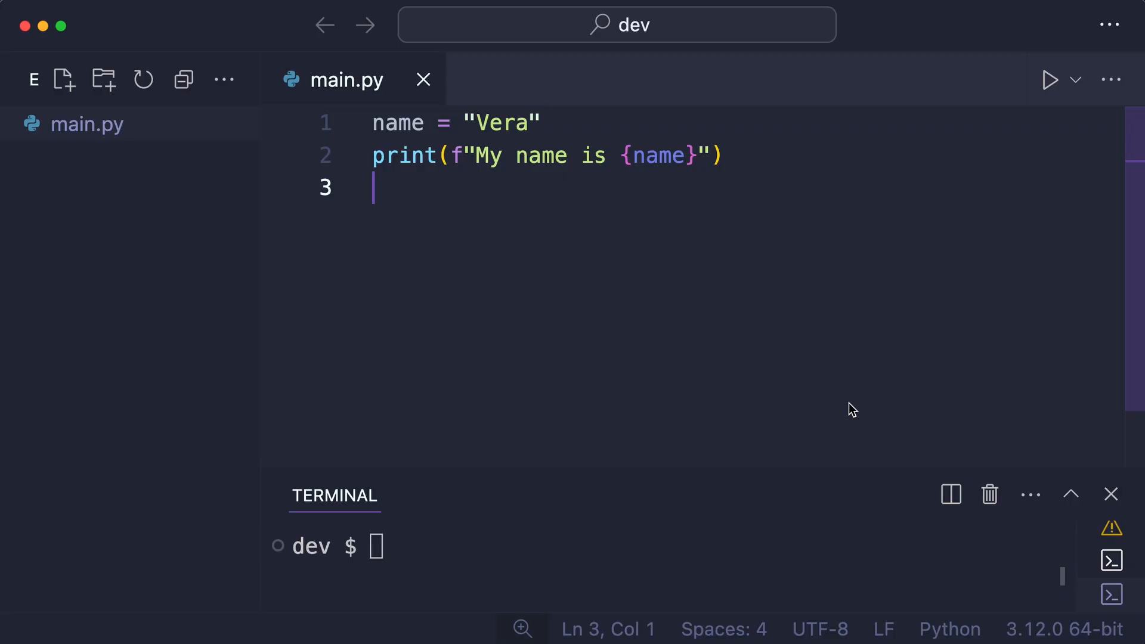
# Add a new line defining salary = 2000 below the name assignment.
pyautogui.click(540, 123)
pyautogui.write('sala')
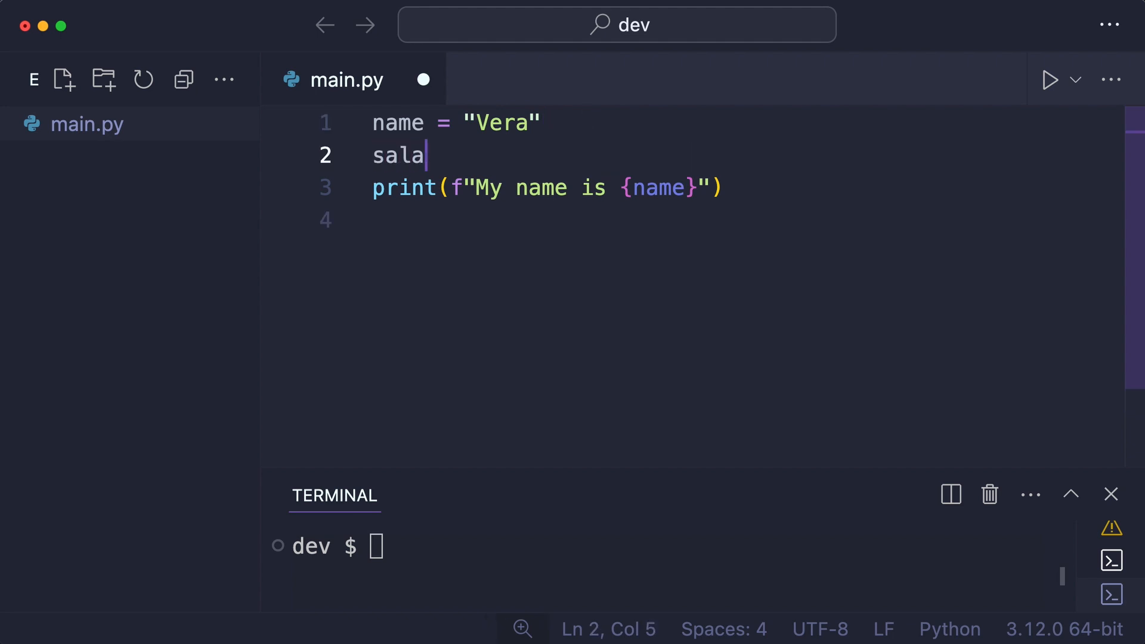
pyautogui.write('ry =')
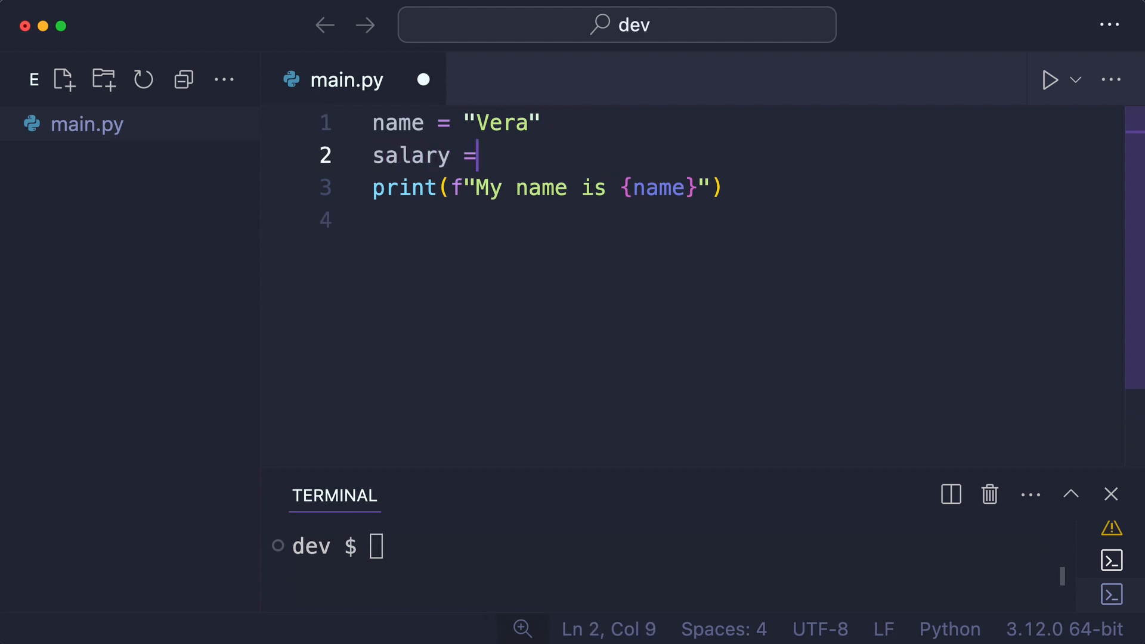
pyautogui.write('2000')
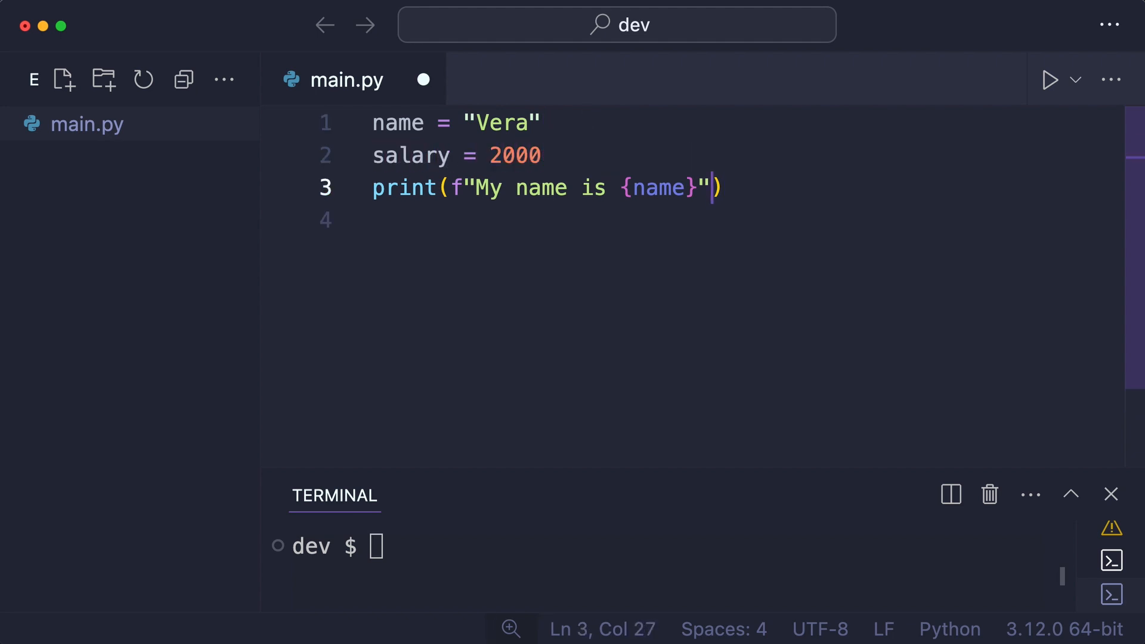
# Extend the f-string with the plain text "and my salary is salary".
pyautogui.write('and my')
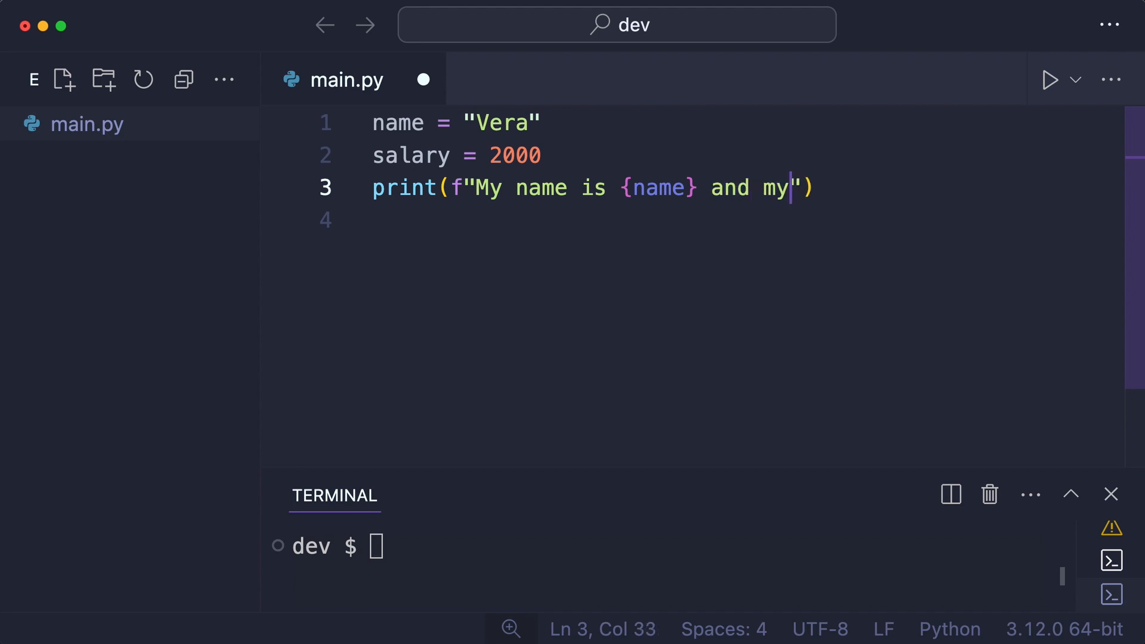
pyautogui.write('sala')
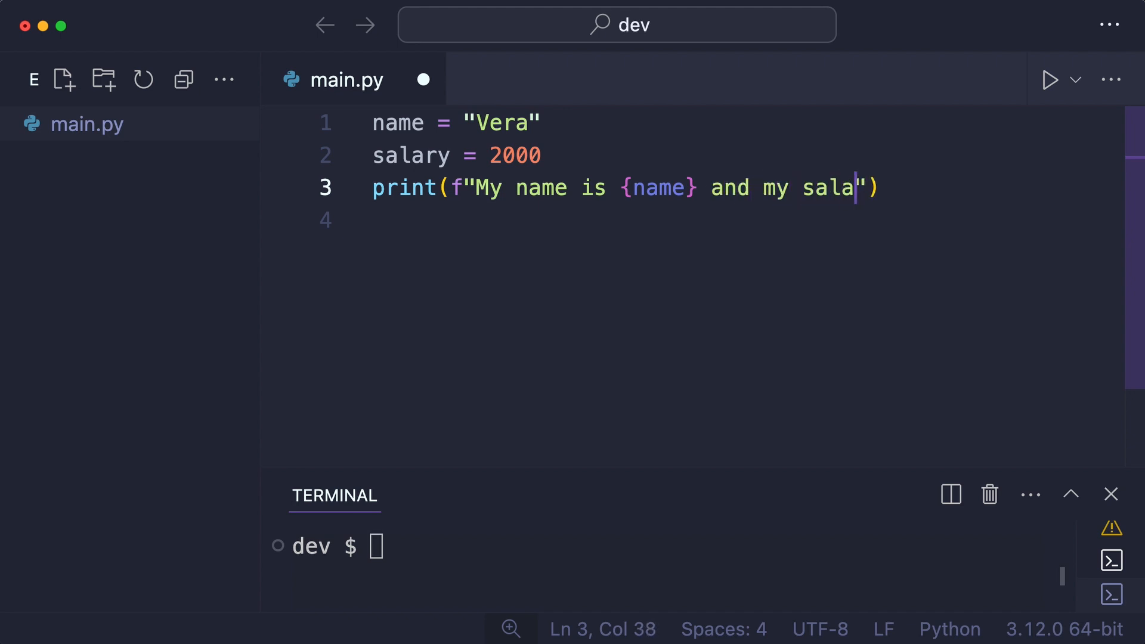
pyautogui.write('ry is')
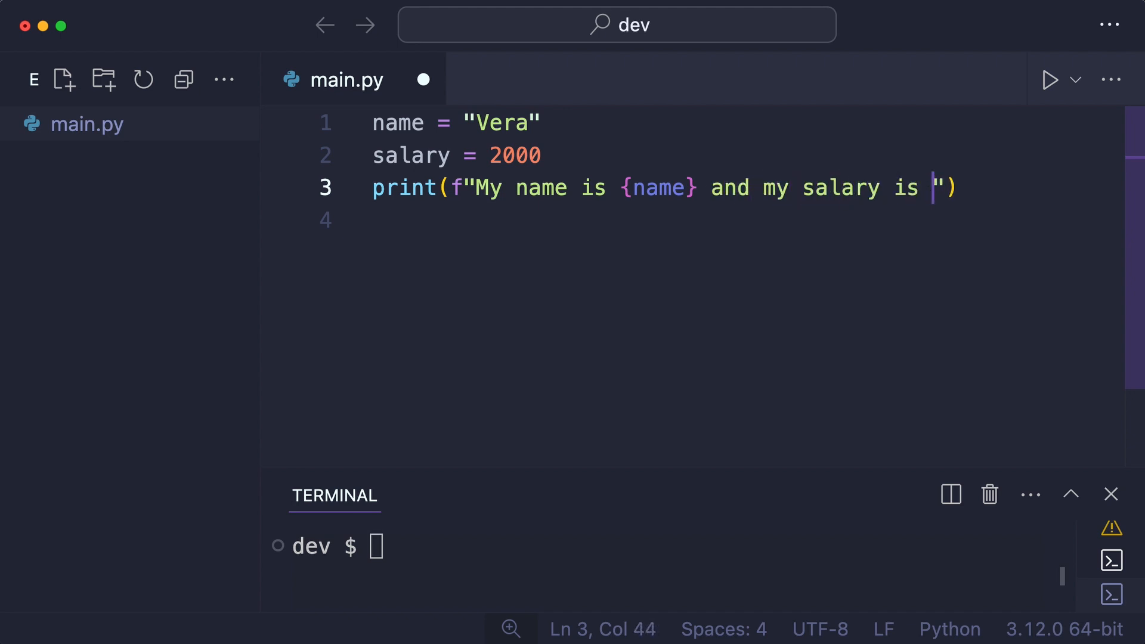
pyautogui.write('salary')
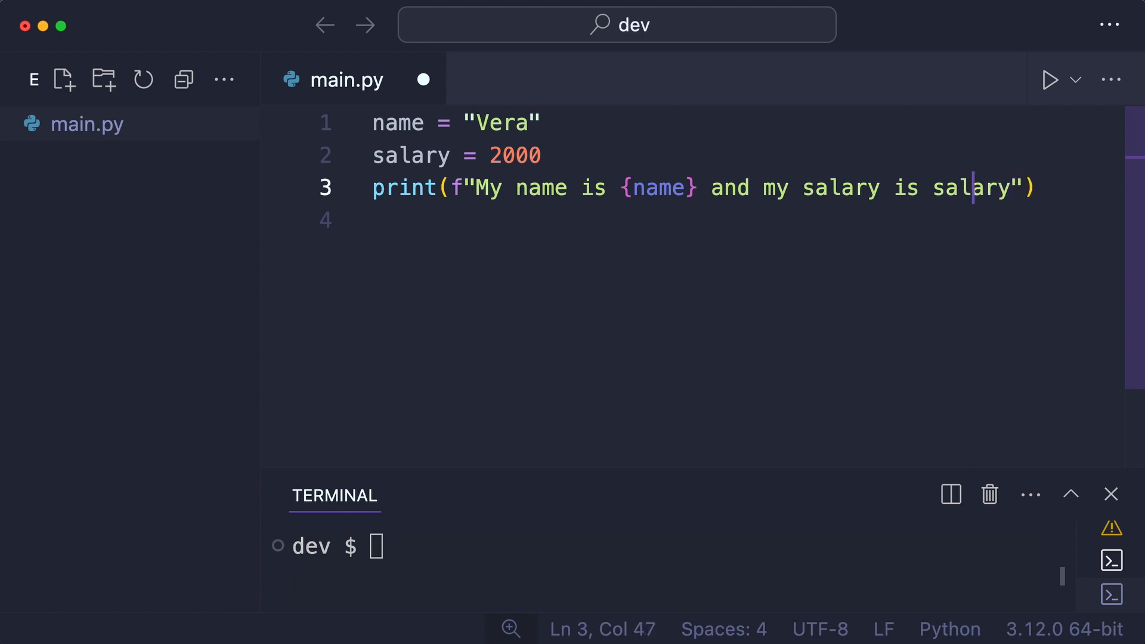
# Replace the plain word salary with an empty pair of braces in the f-string.
pyautogui.write('{}')
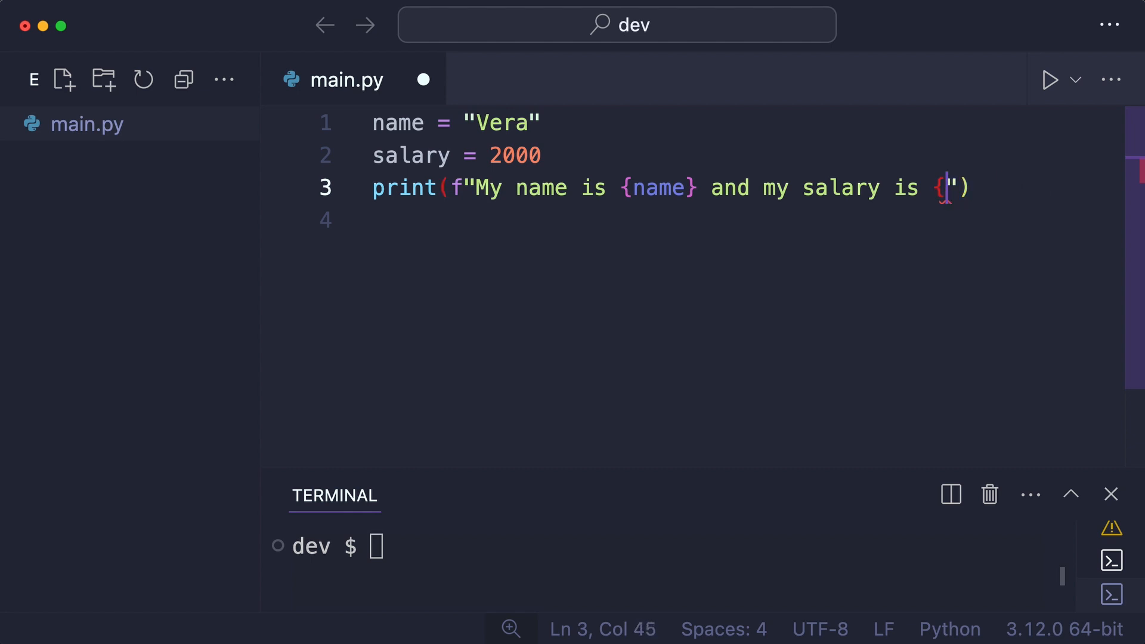
# Remove the stray brace and type {salary}, before the print line is deleted.
pyautogui.press('Backspace')
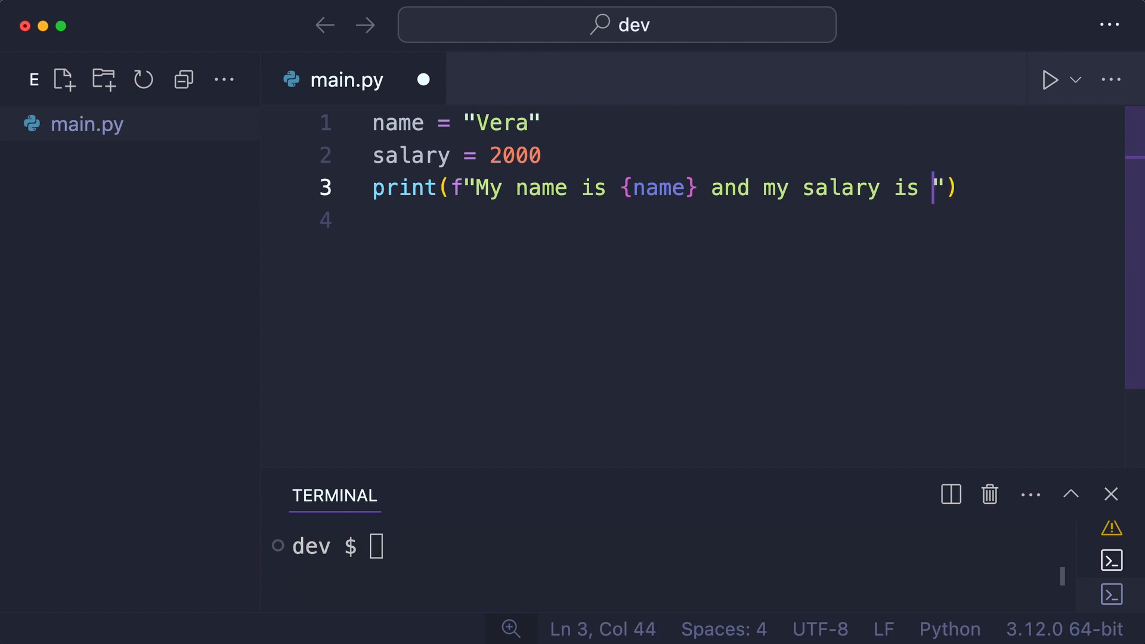
pyautogui.write('{sala}')
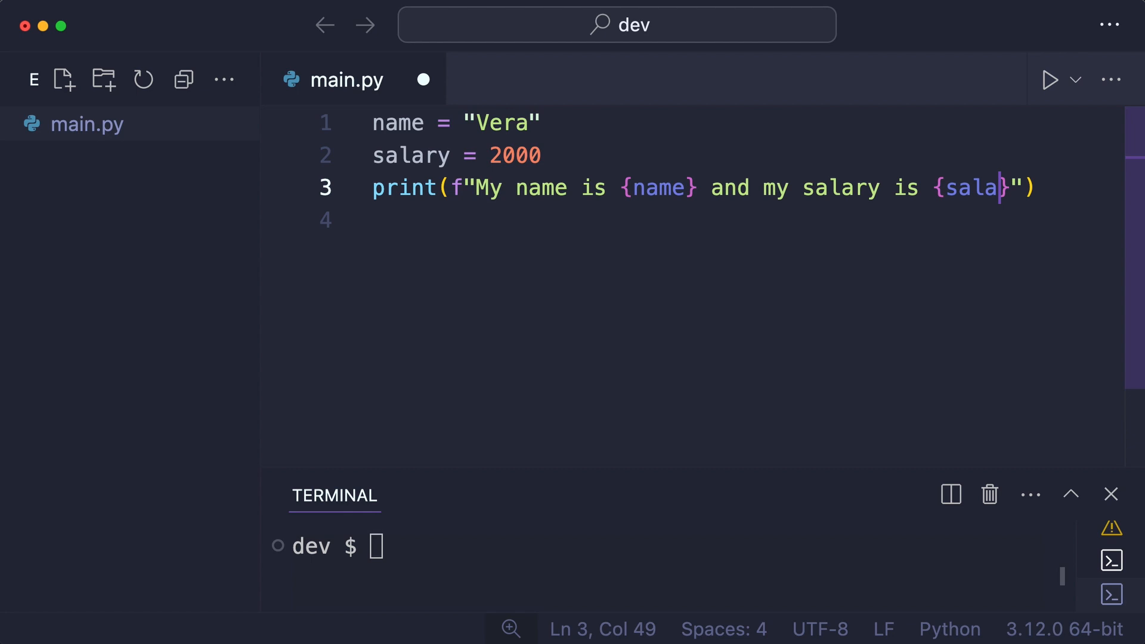
pyautogui.write('ry')
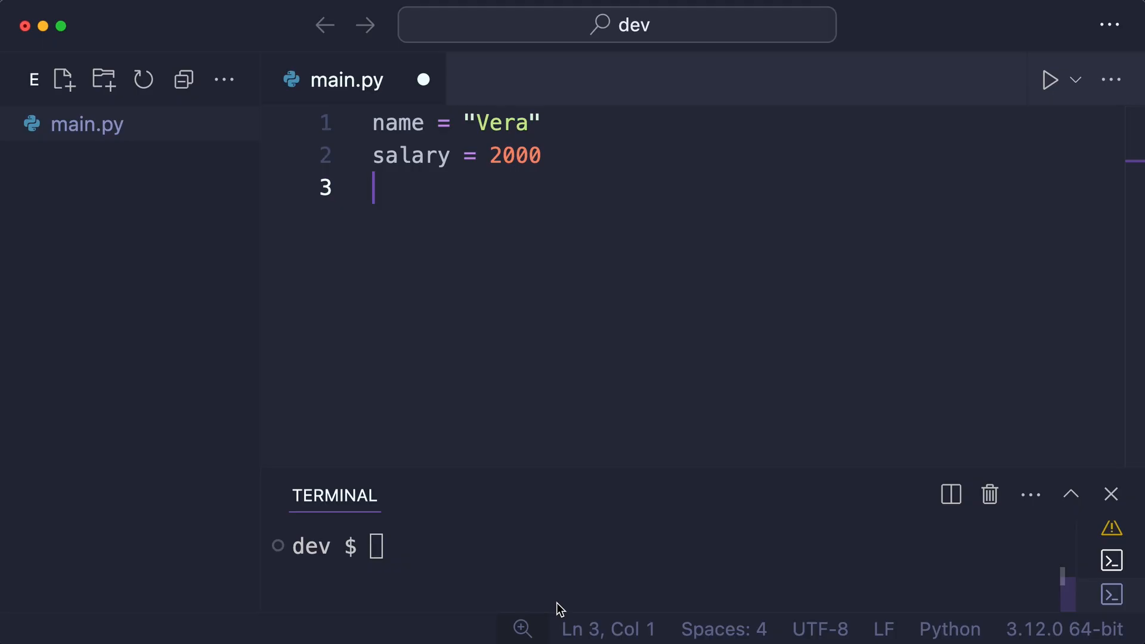
pyautogui.moveTo(709, 427)
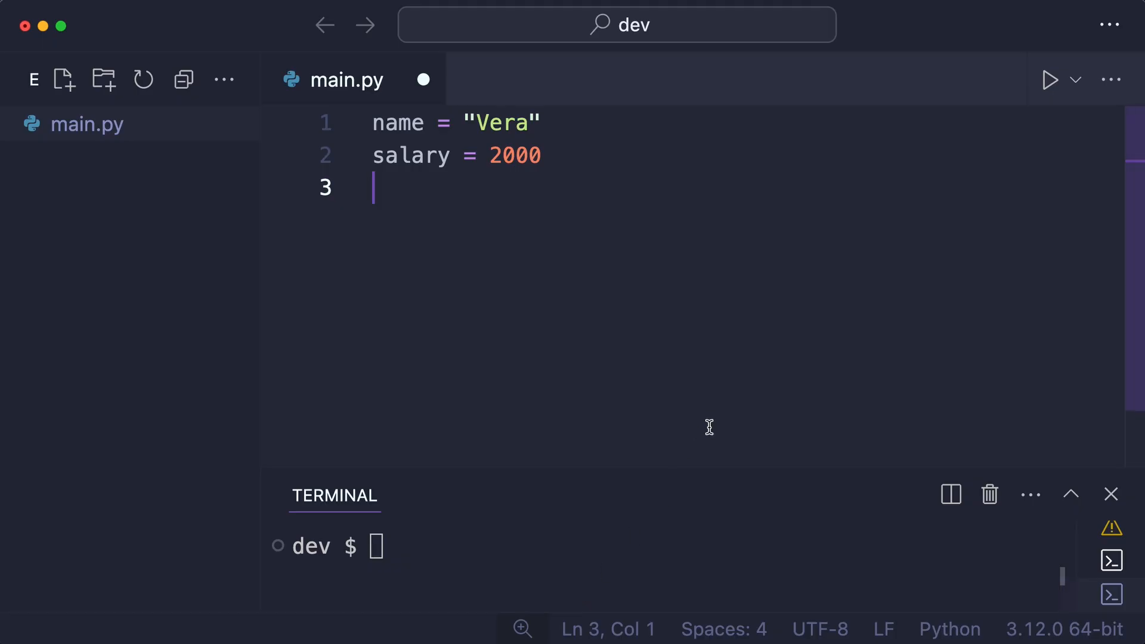
# Write print(f"{}") on line 3 with {name} and start a second placeholder.
pyautogui.write('print')
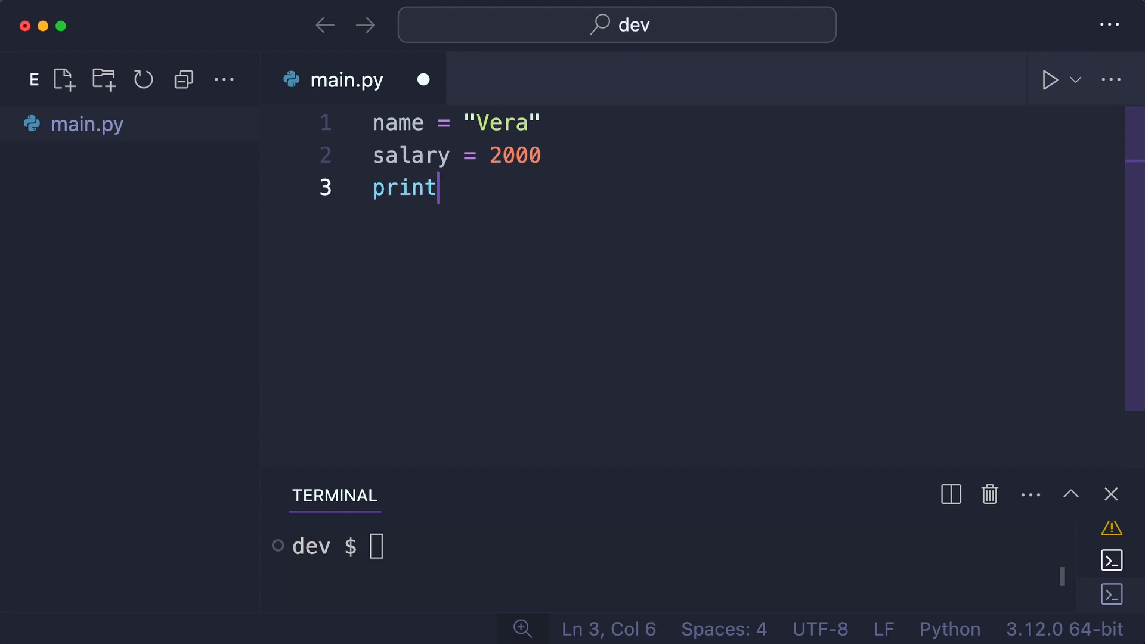
pyautogui.write('(f')
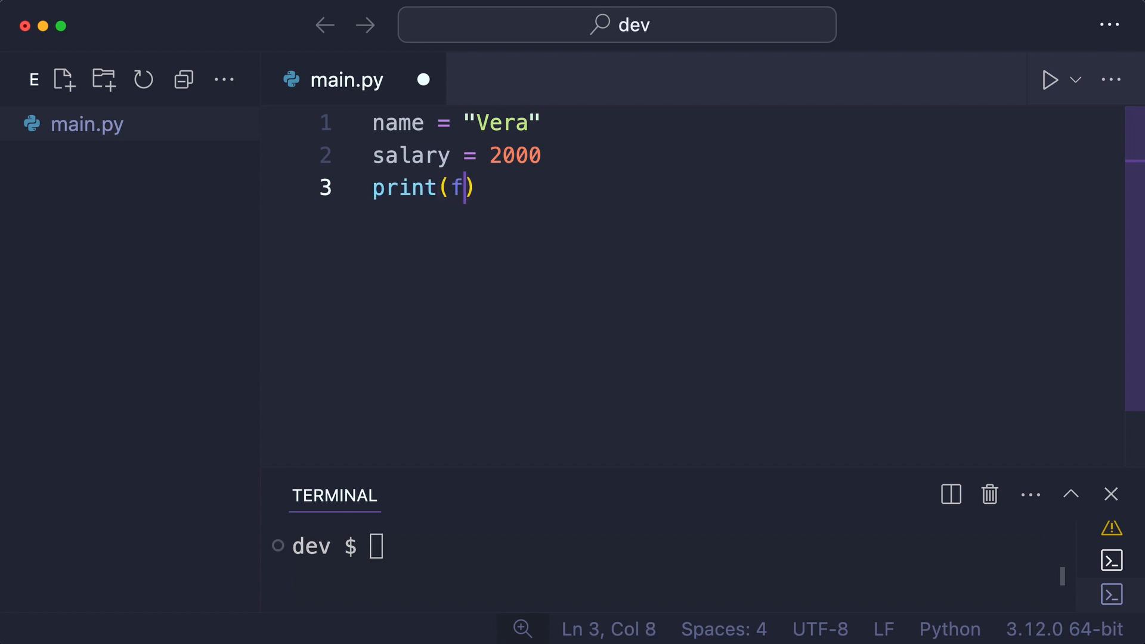
pyautogui.write('"{}"')
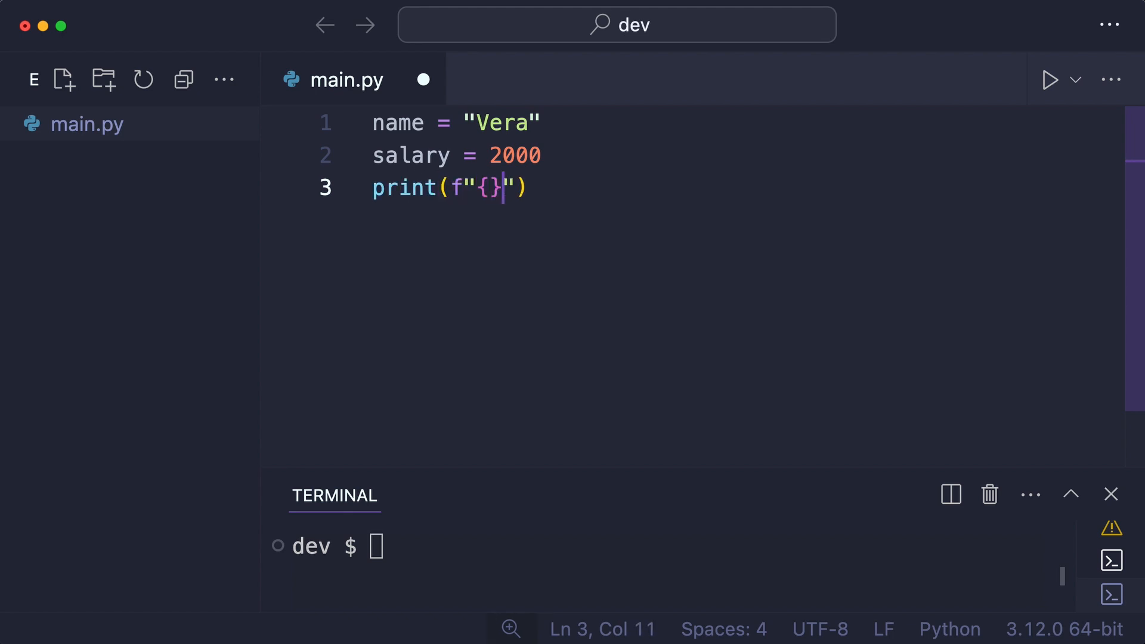
pyautogui.write('{sa')
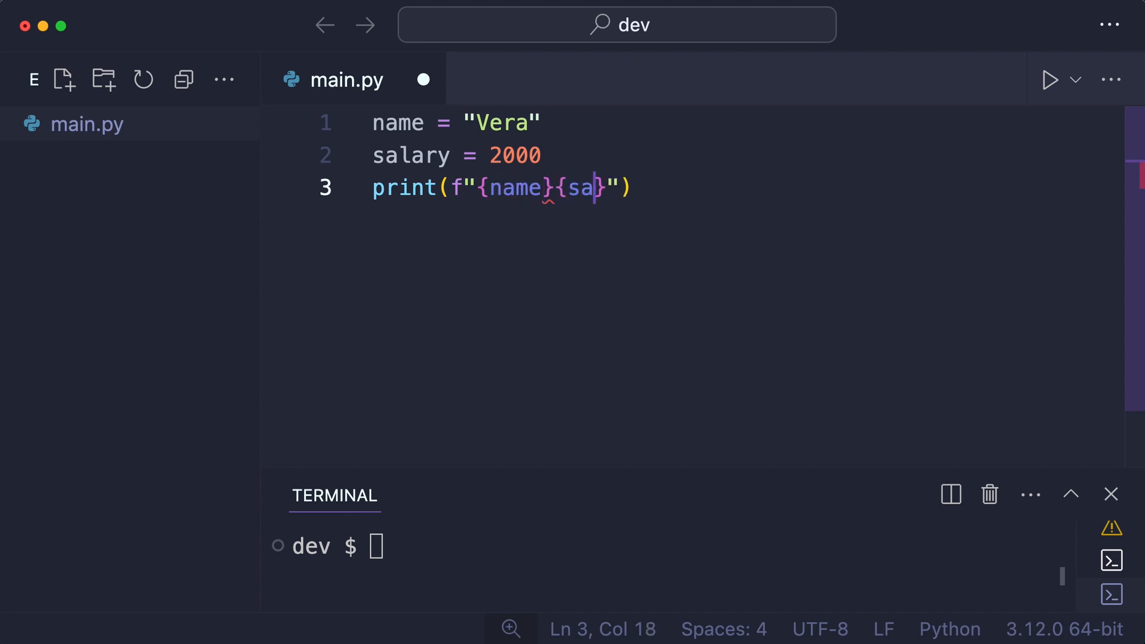
# Complete {salary} and add "My name is" and "and my sa" around the placeholders.
pyautogui.write('lary')
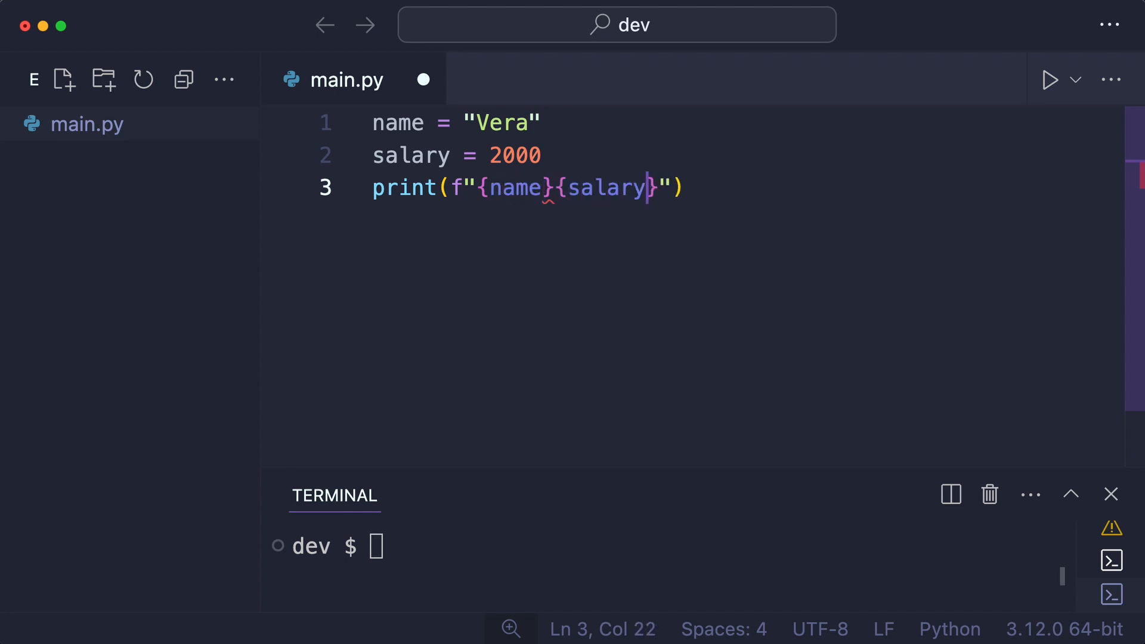
pyautogui.write('My')
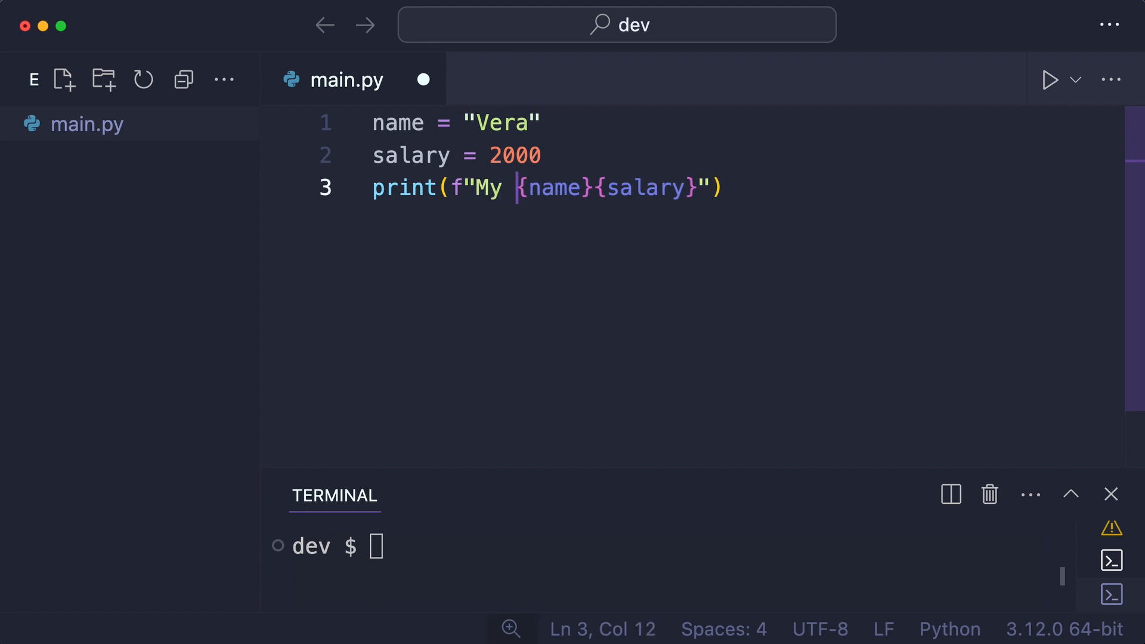
pyautogui.write('name is')
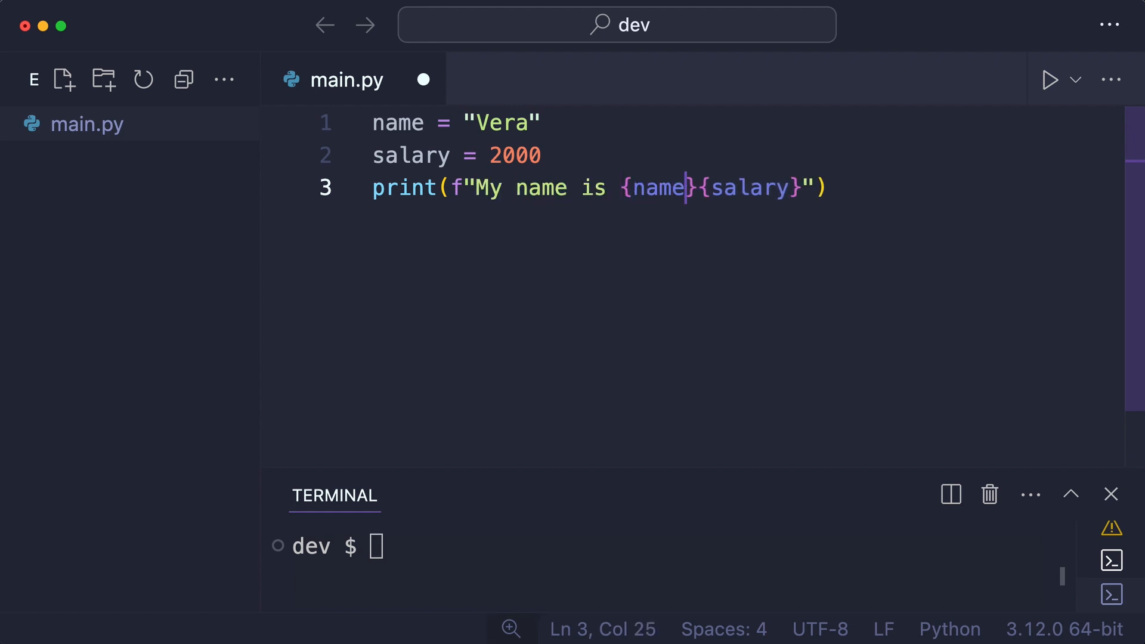
pyautogui.write('and my sa')
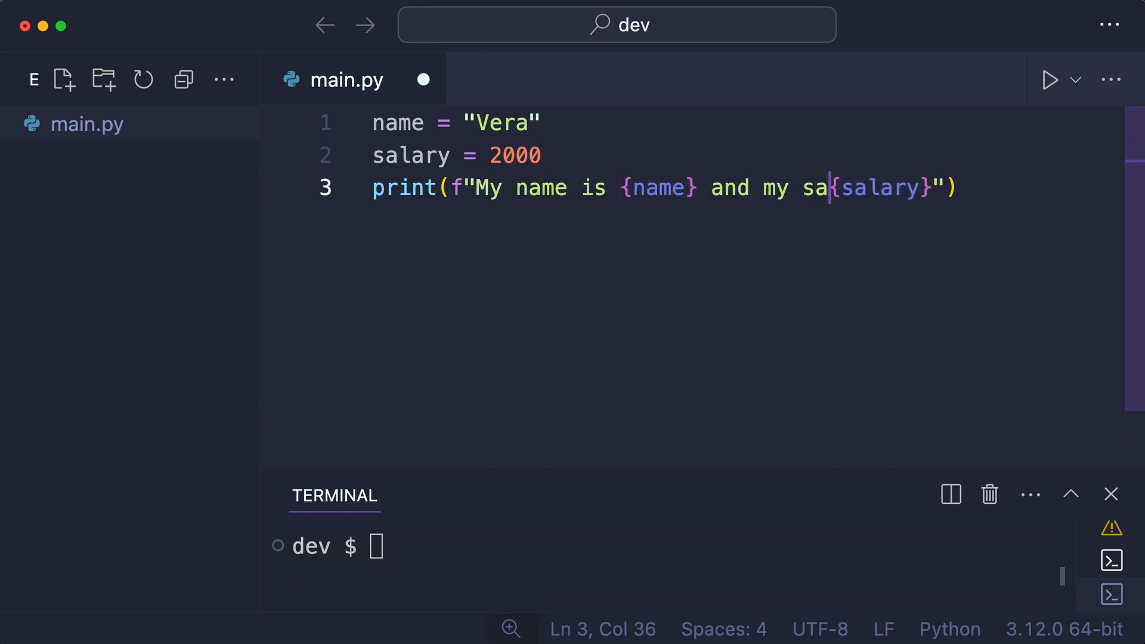